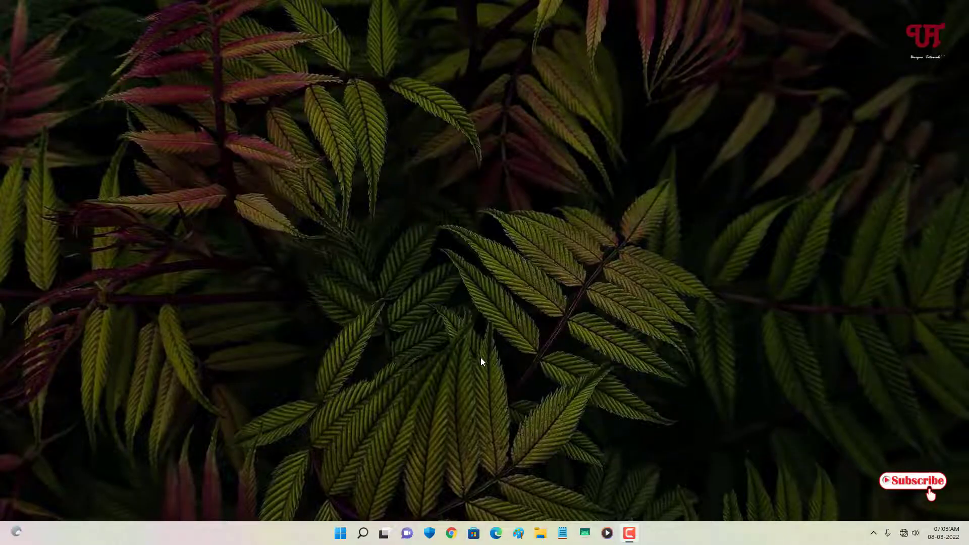
mouse_move(486, 348)
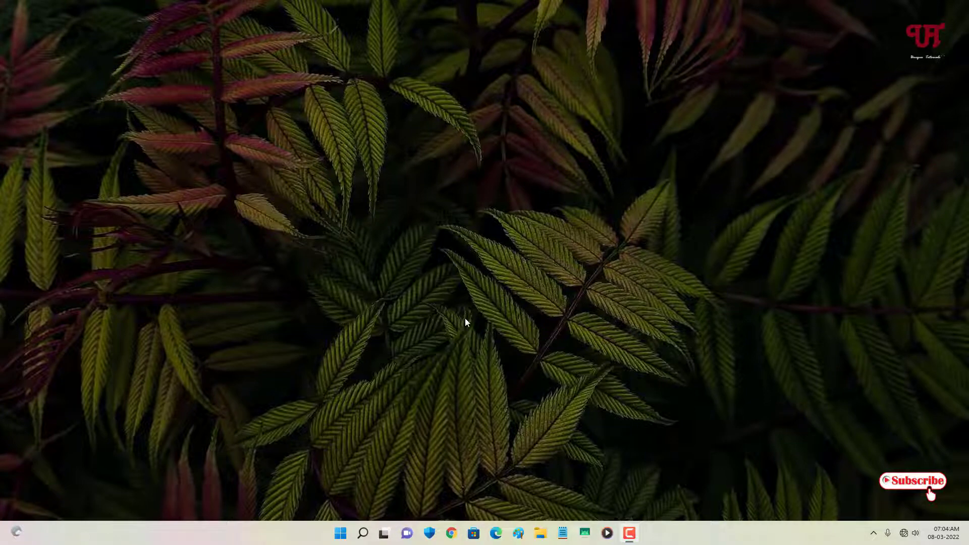
mouse_move(423, 389)
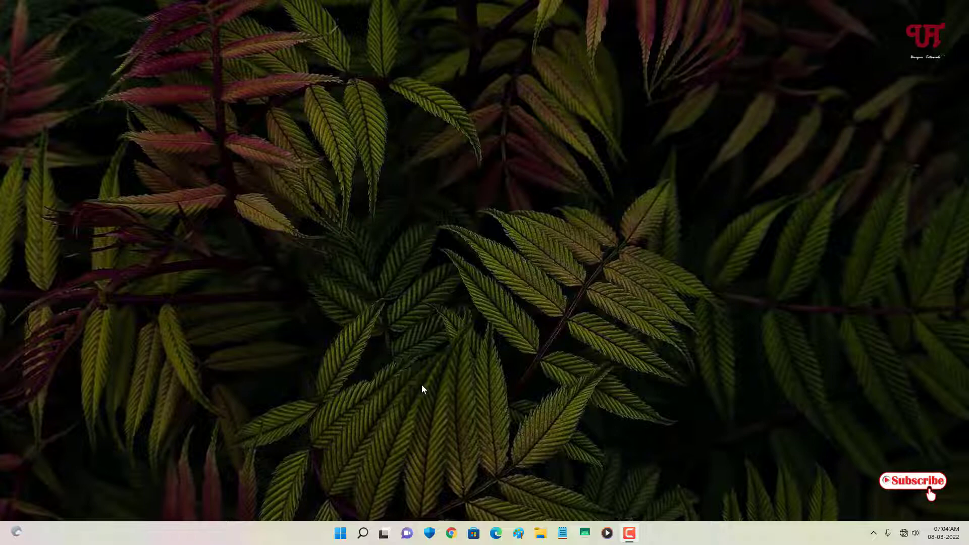
mouse_move(436, 395)
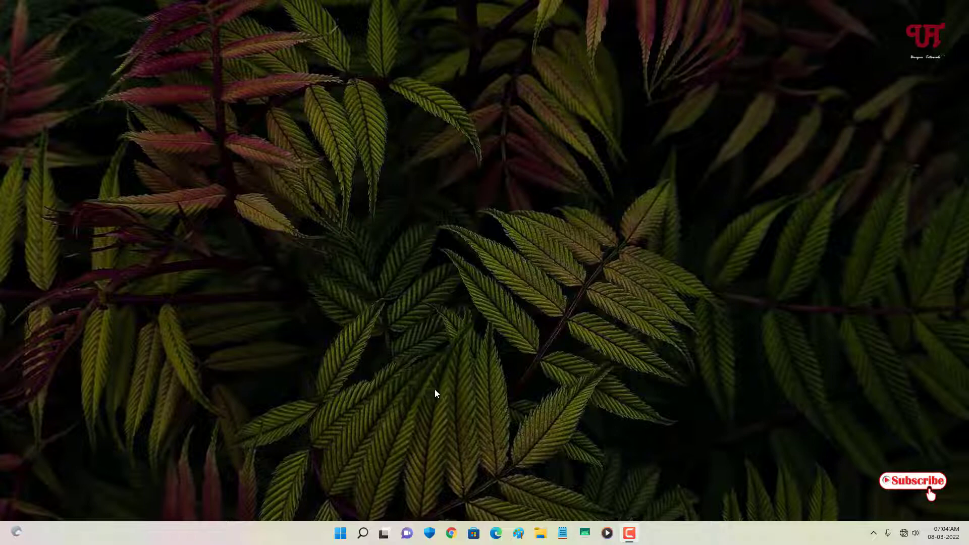
mouse_move(436, 394)
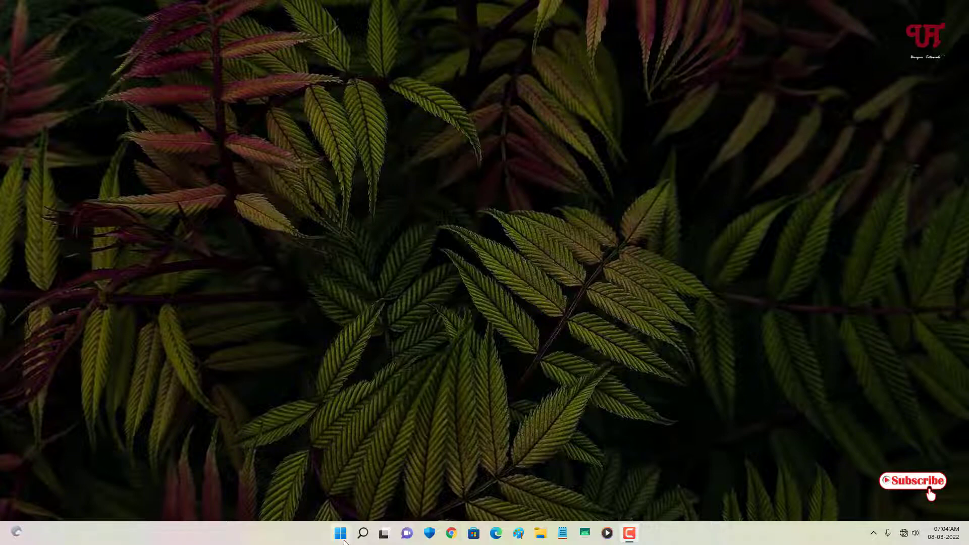
mouse_move(340, 533)
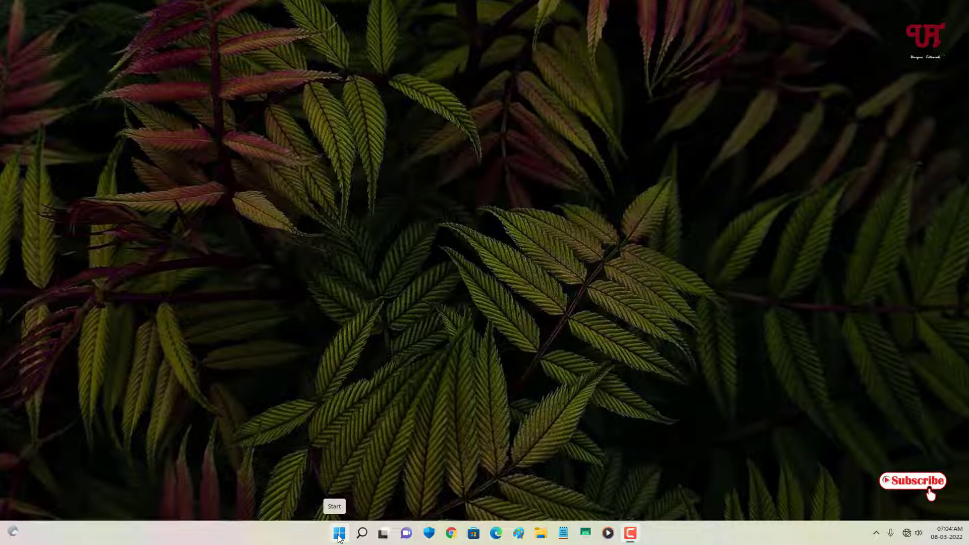
Step: Show the Start menu and look through its pinned apps
click(339, 533)
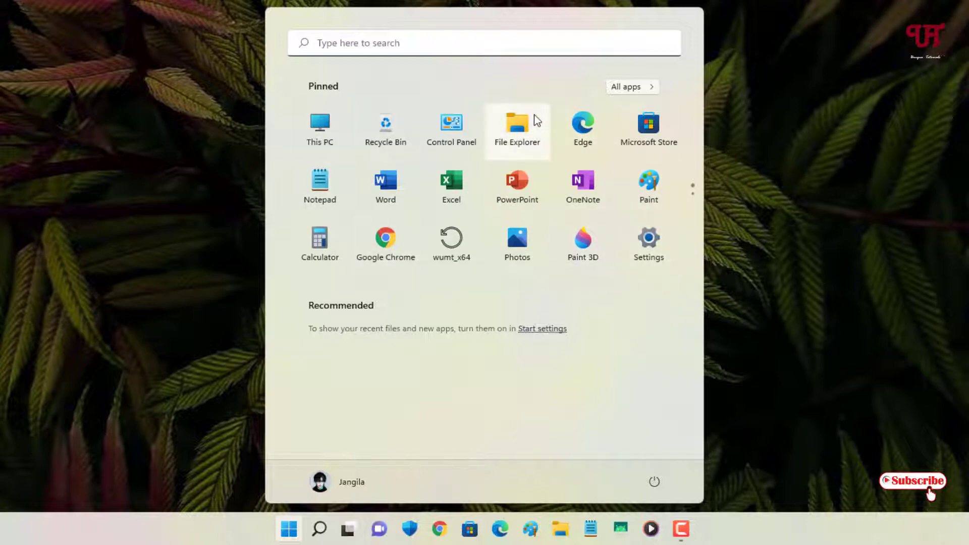
mouse_move(751, 183)
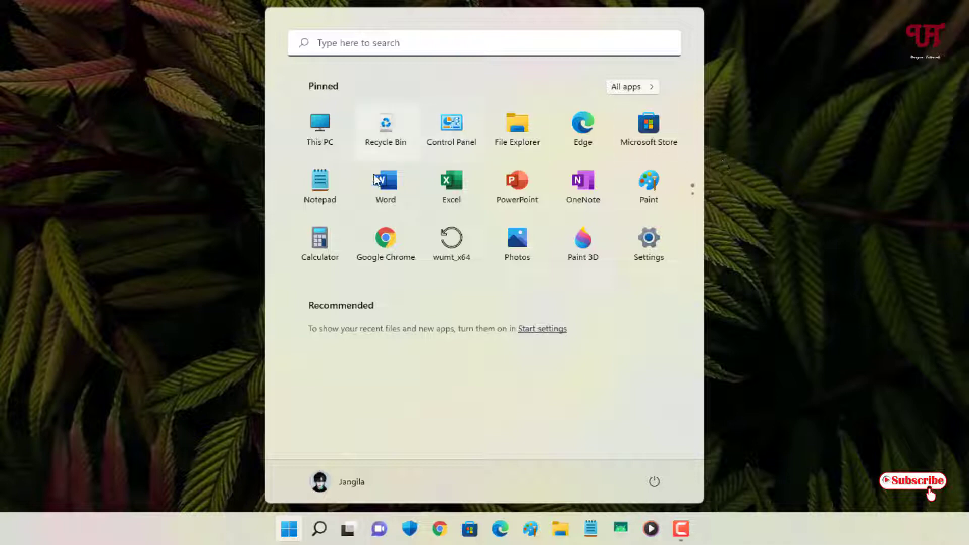
scroll(down, 3)
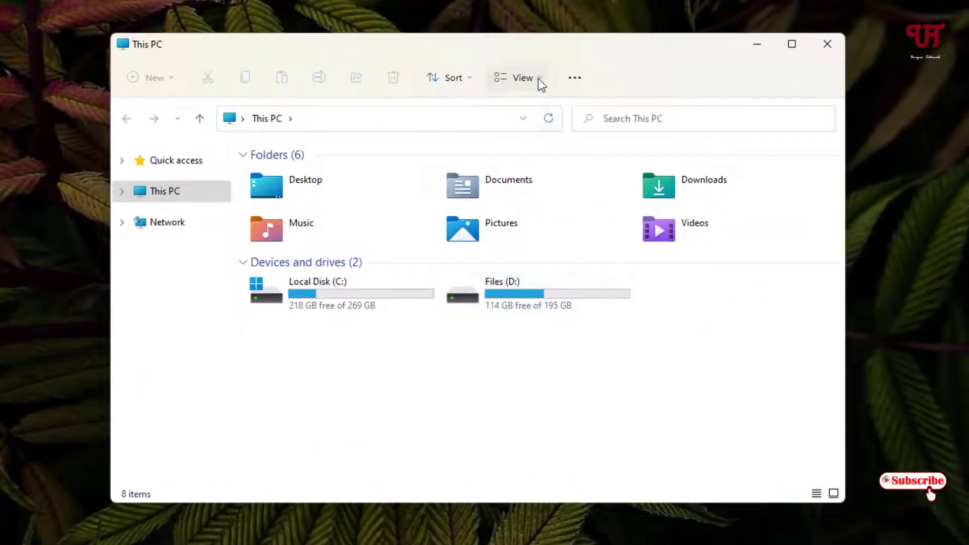
mouse_move(522, 78)
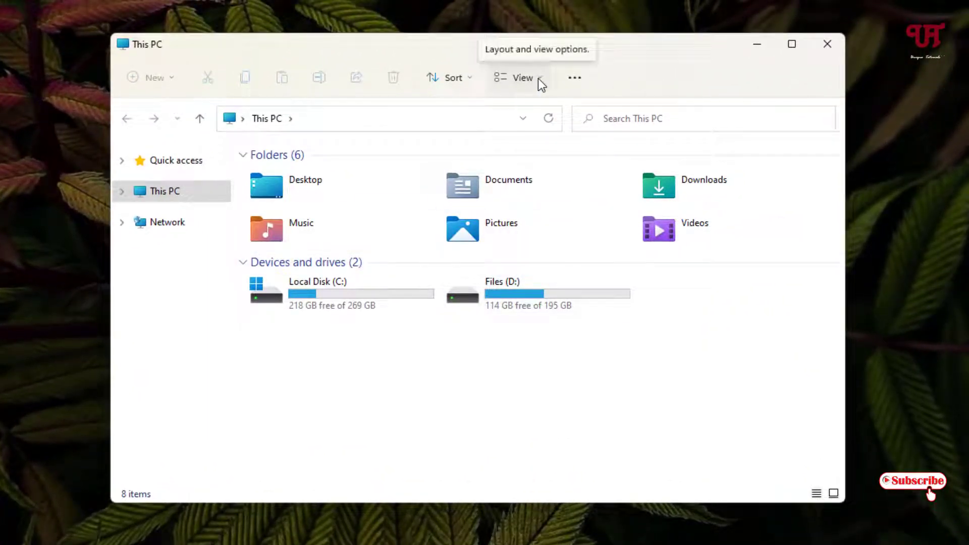
Step: View This PC in File Explorer with its user folders and two drives
click(522, 78)
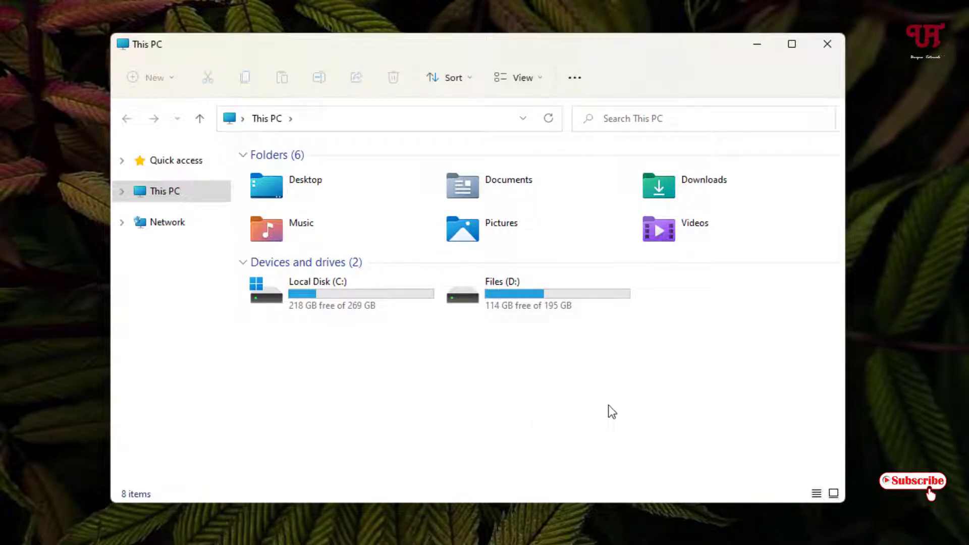
mouse_move(355, 305)
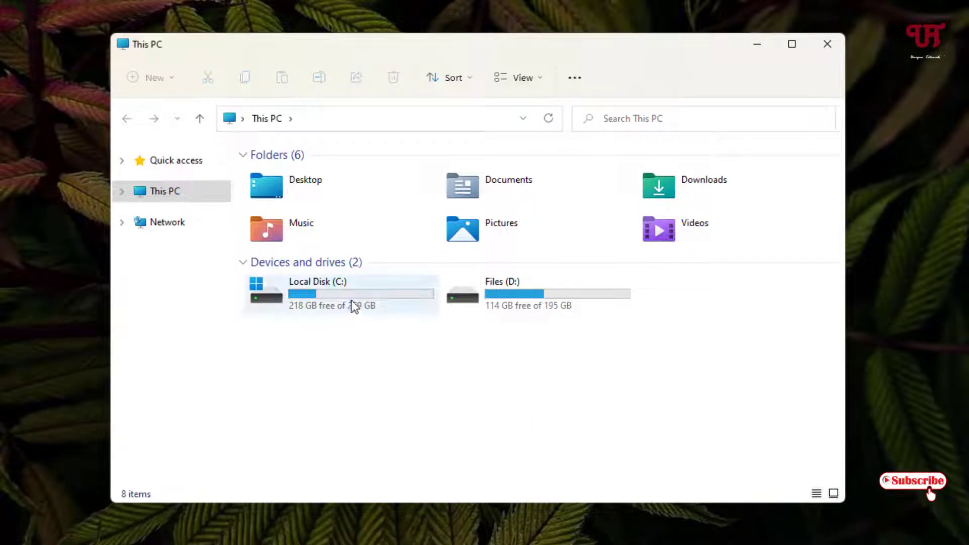
mouse_move(344, 305)
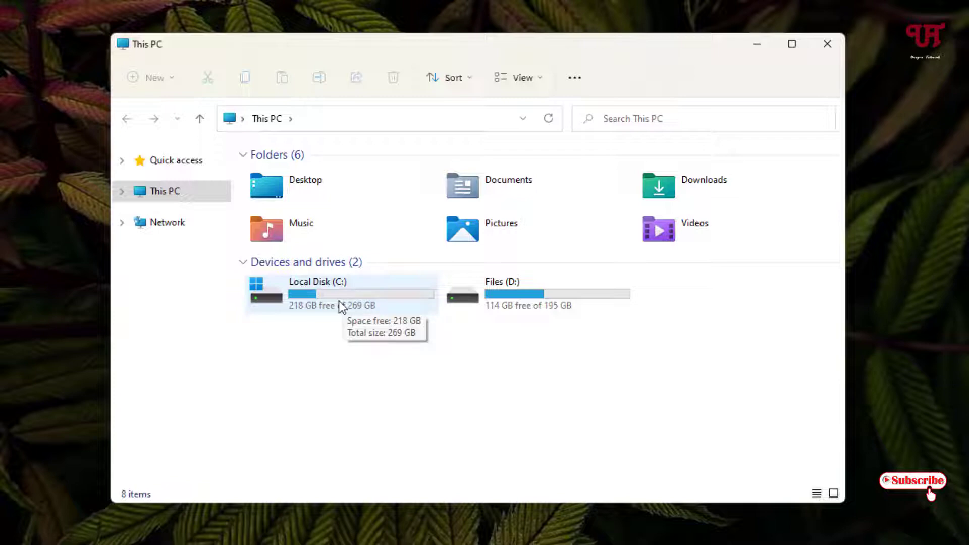
Step: Go from drive C through Users into the user's profile folder
double_click(317, 294)
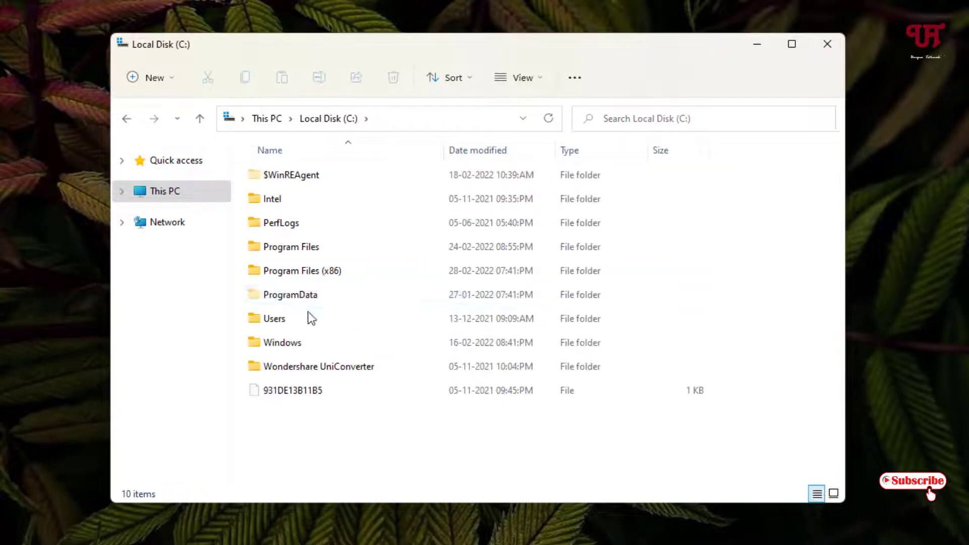
click(274, 318)
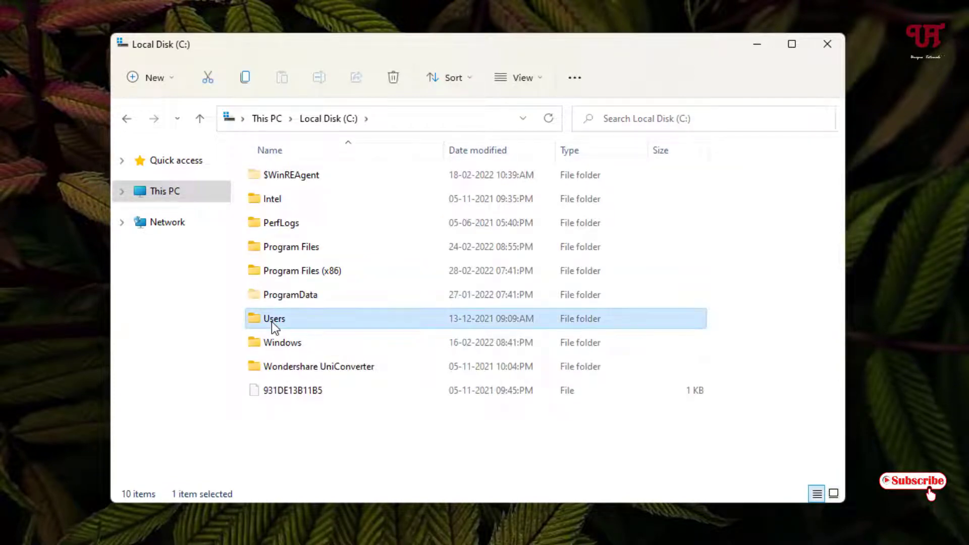
double_click(274, 318)
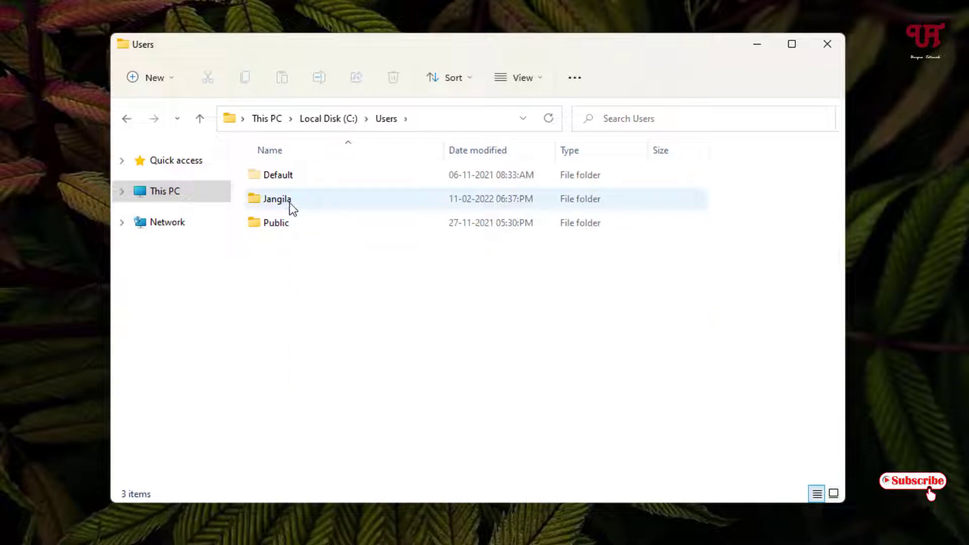
double_click(277, 199)
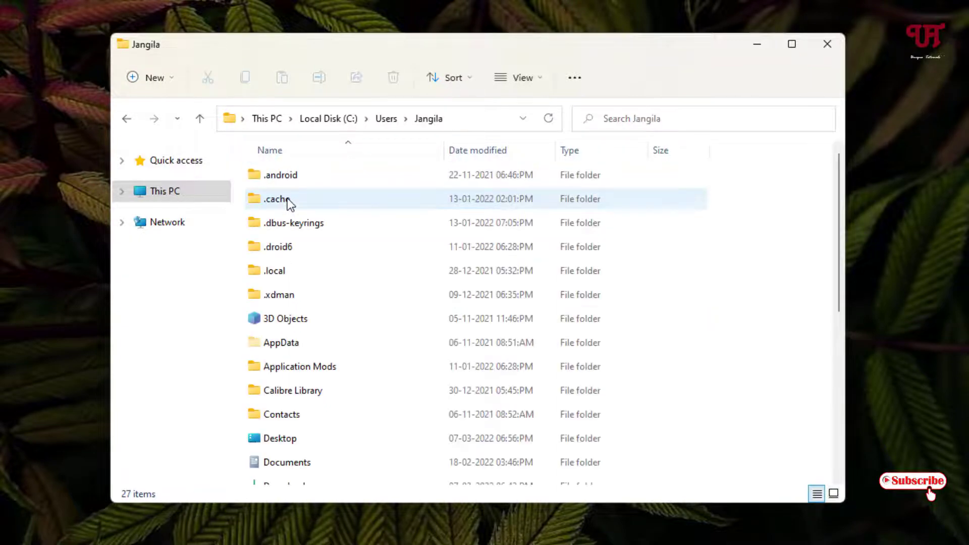
Step: Enter AppData then Local and bring the Packages folder into view
click(274, 271)
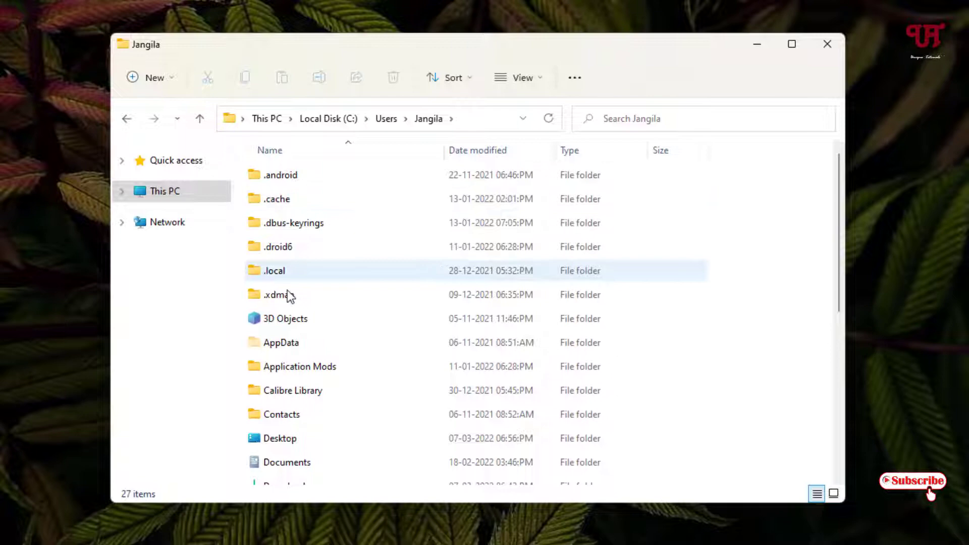
click(281, 342)
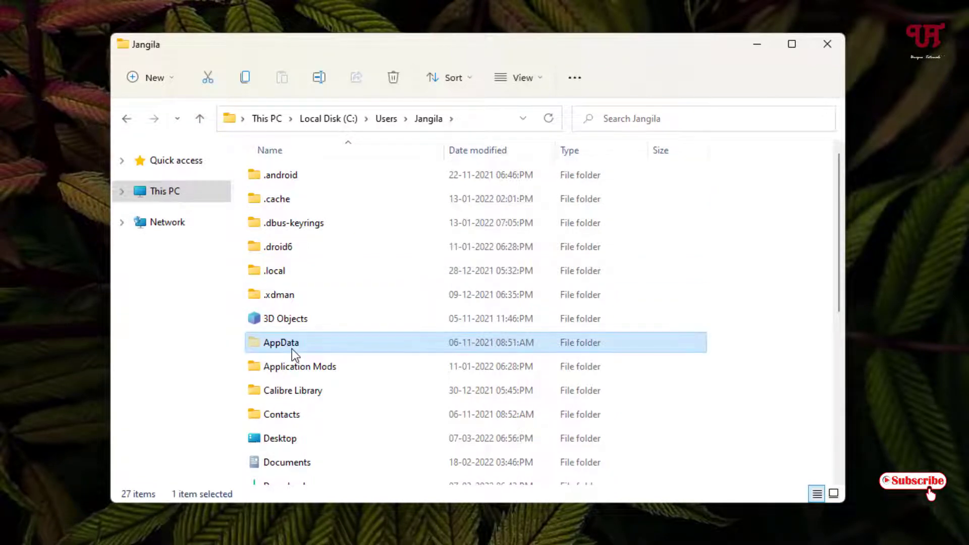
double_click(281, 342)
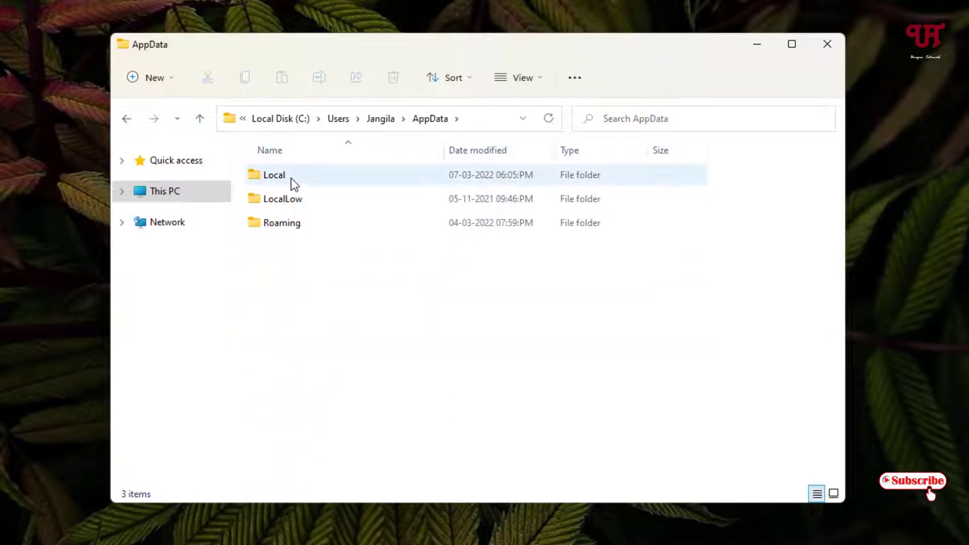
double_click(274, 175)
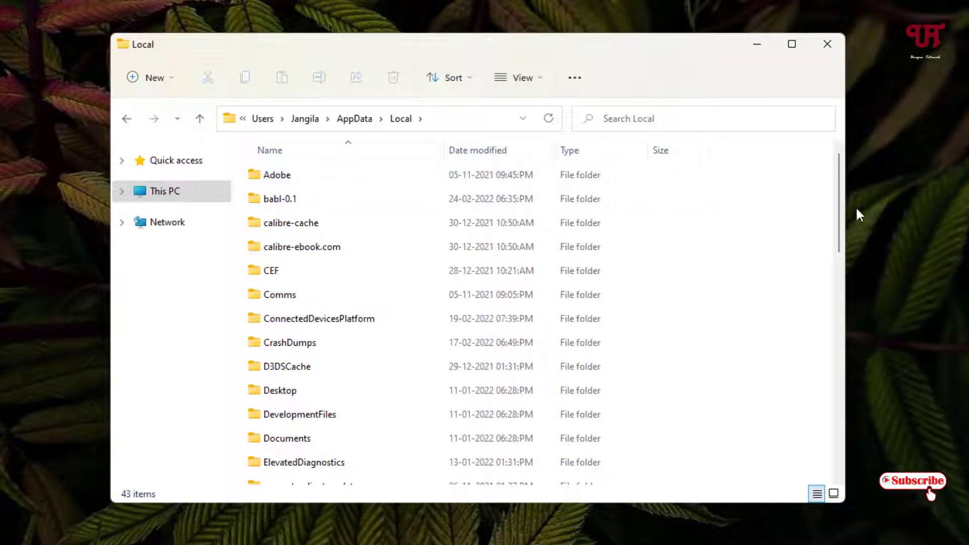
scroll(down, 3)
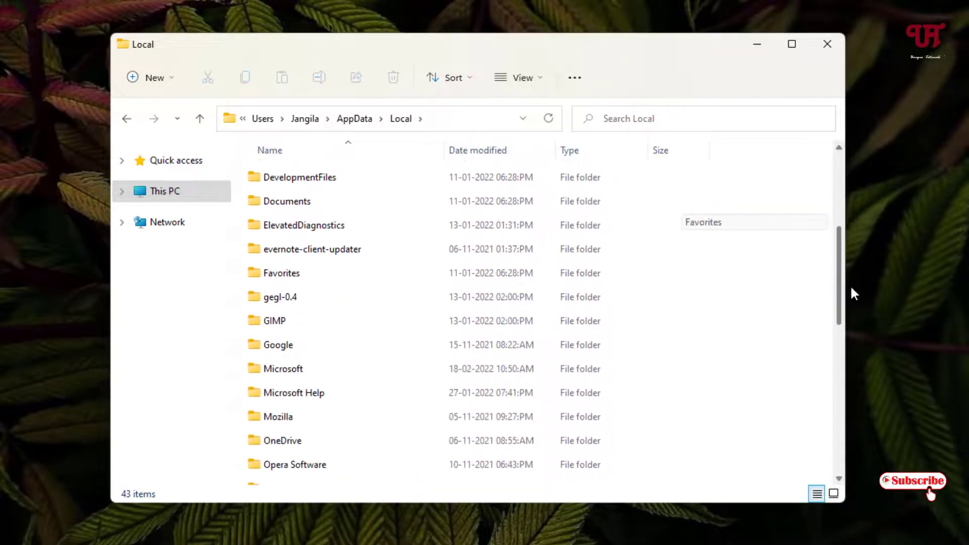
scroll(down, 3)
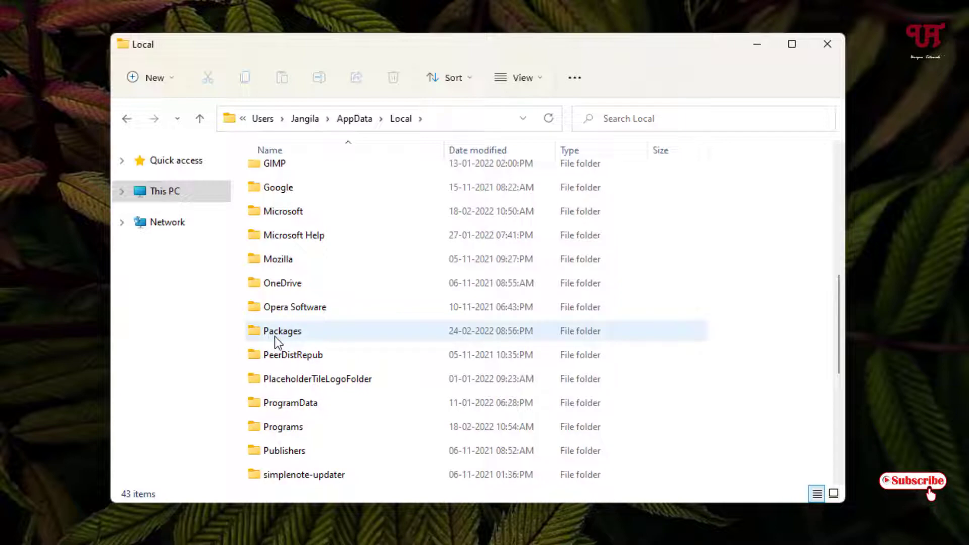
Step: Enter Packages and open the Microsoft.Windows.StartMenuExperienceHost folder
double_click(283, 331)
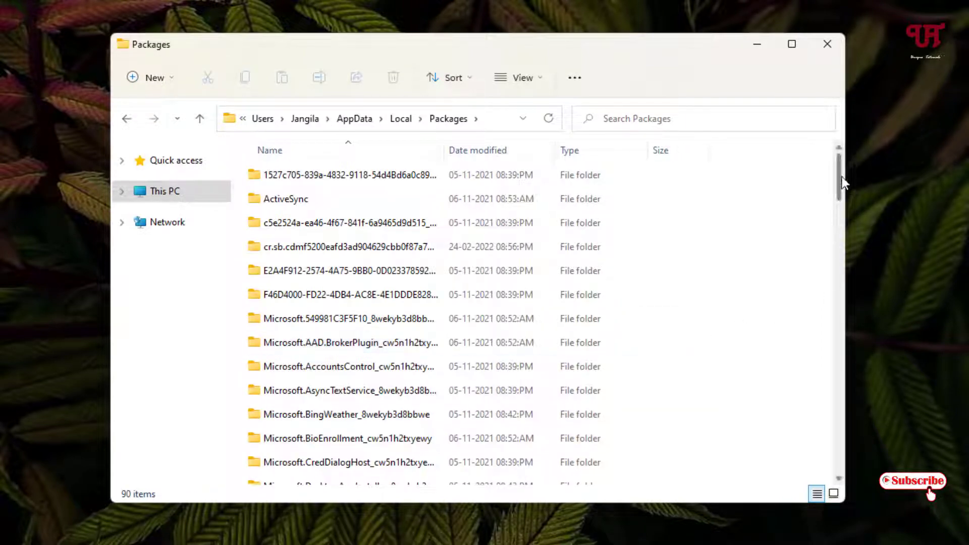
scroll(down, 3)
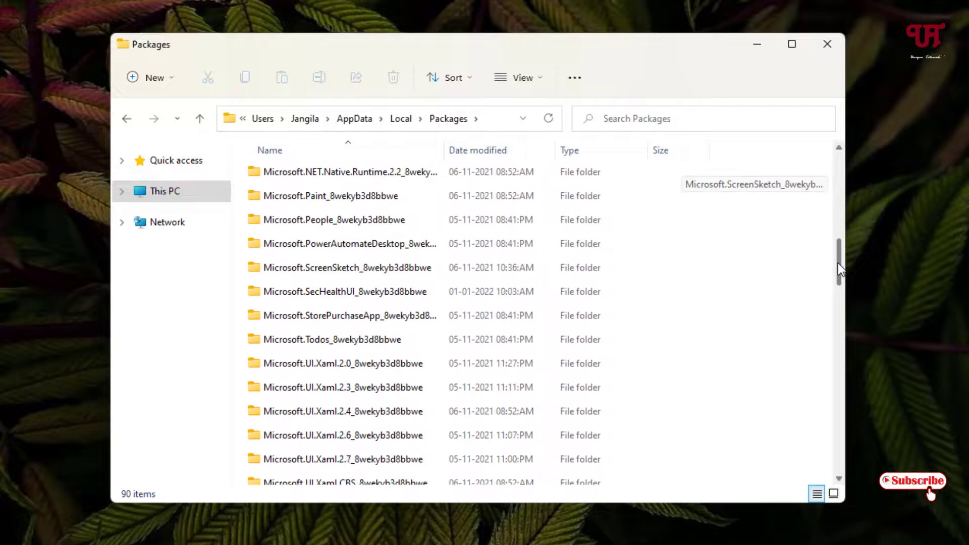
scroll(down, 3)
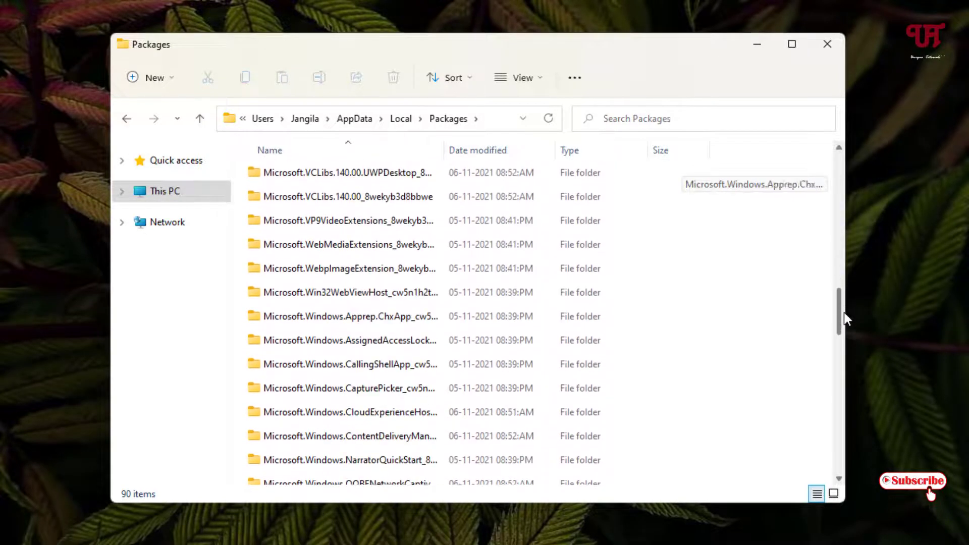
scroll(down, 3)
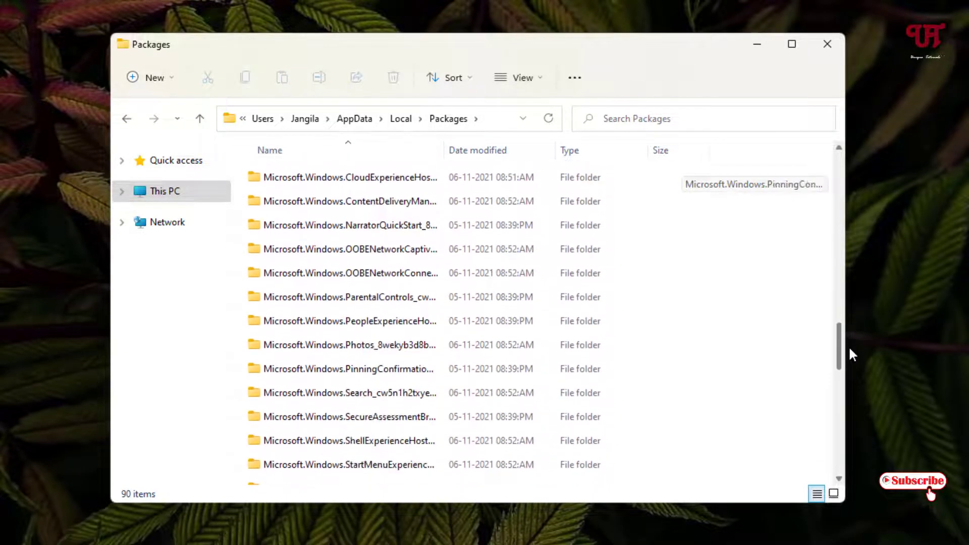
scroll(down, 3)
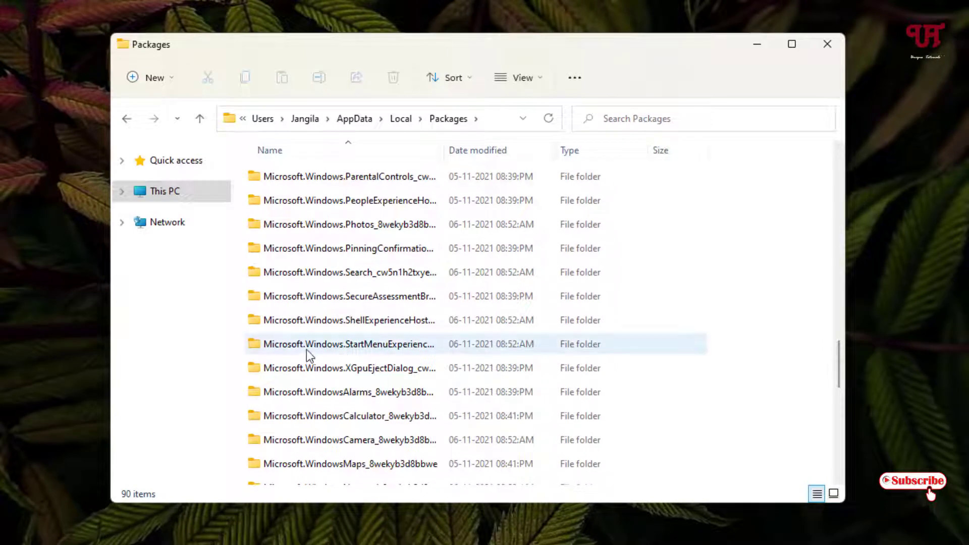
click(349, 344)
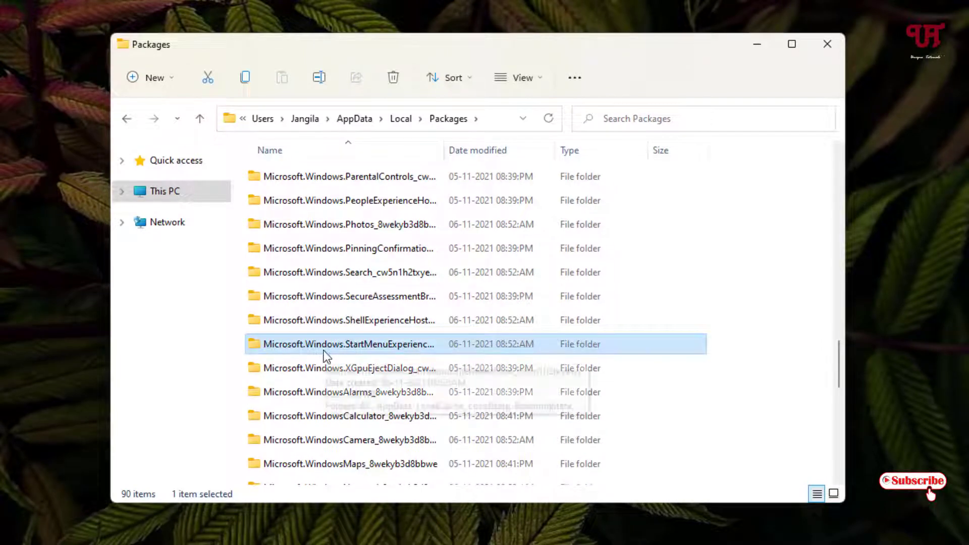
mouse_move(414, 353)
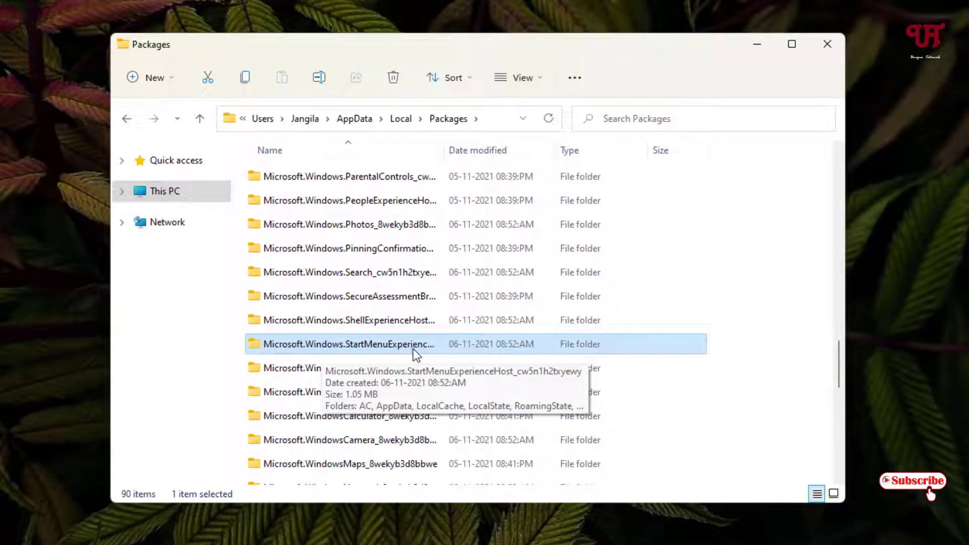
mouse_move(350, 356)
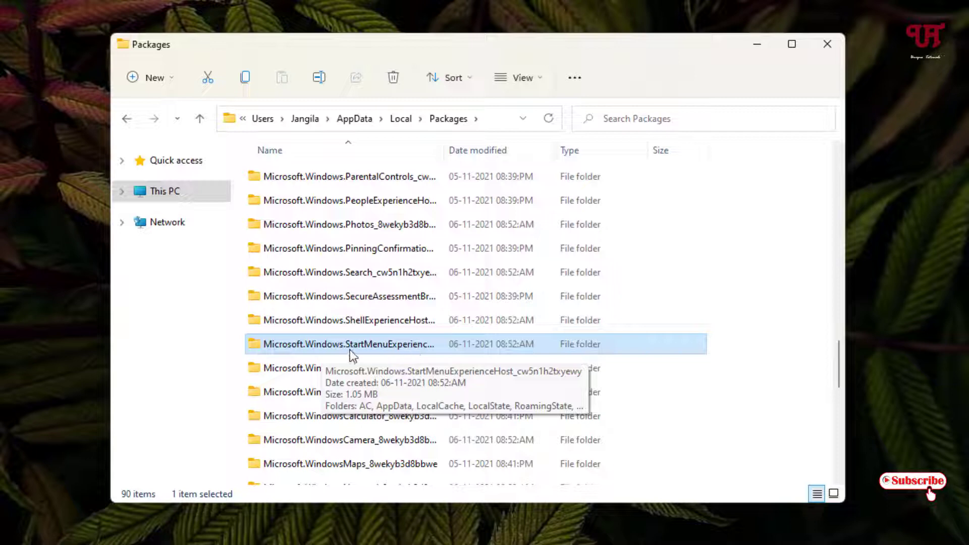
double_click(347, 344)
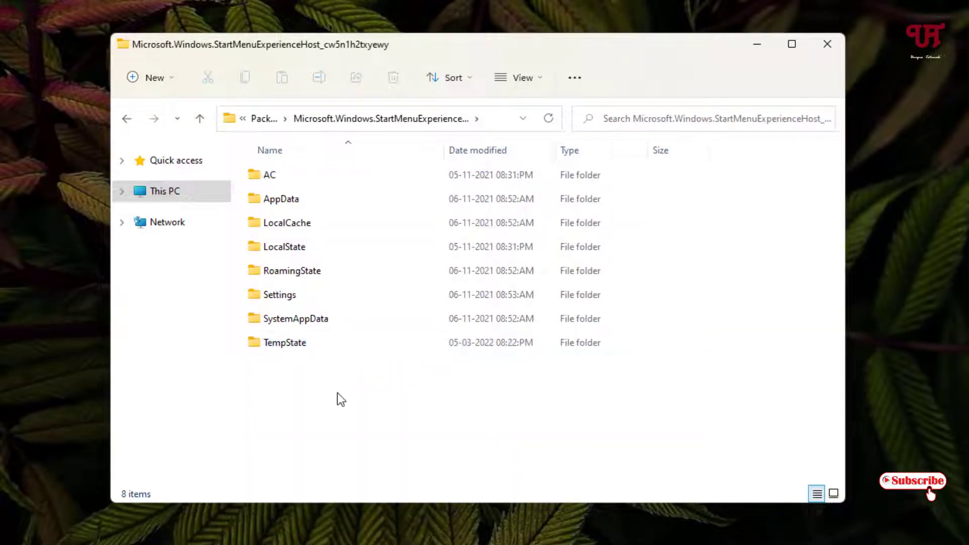
Step: Enter LocalState so start.bin is listed with ProgrammableTilesAssets
click(285, 247)
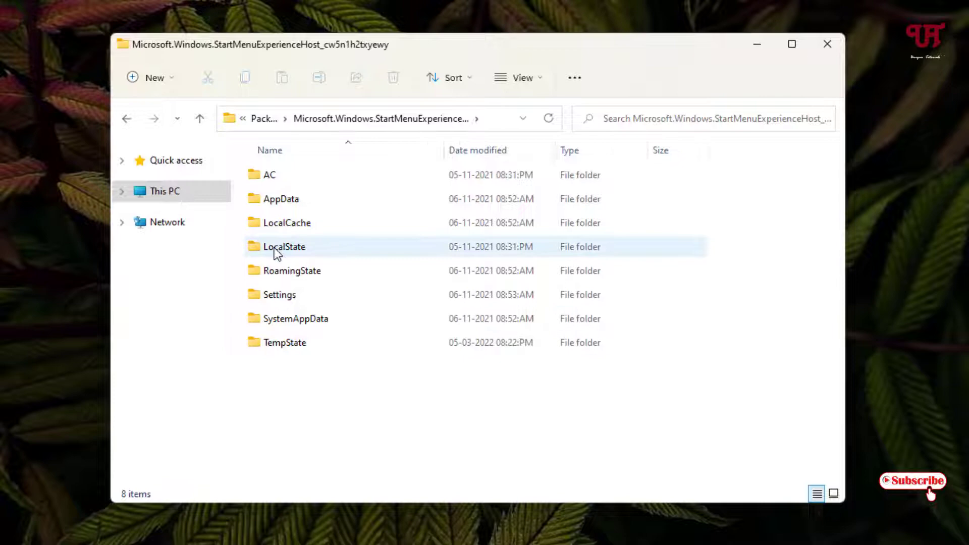
mouse_move(285, 246)
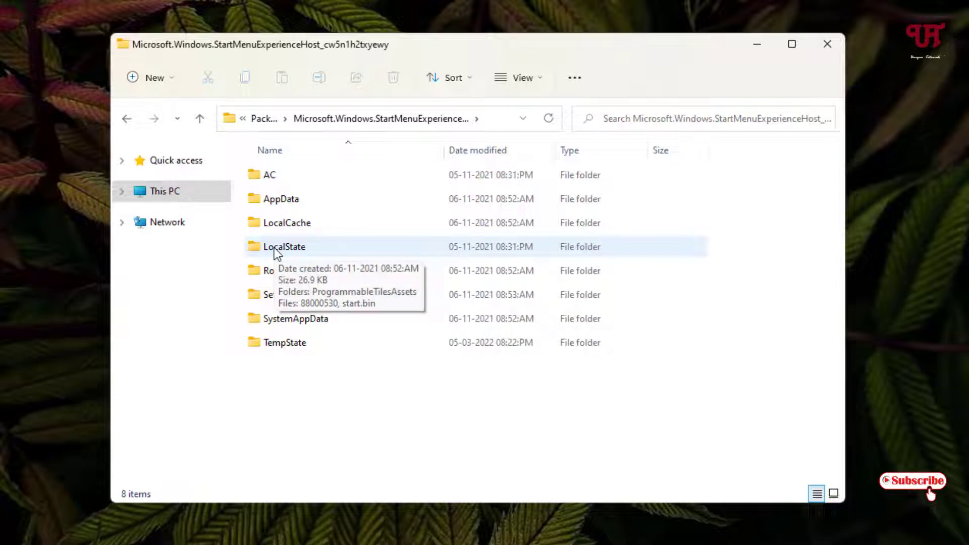
double_click(285, 246)
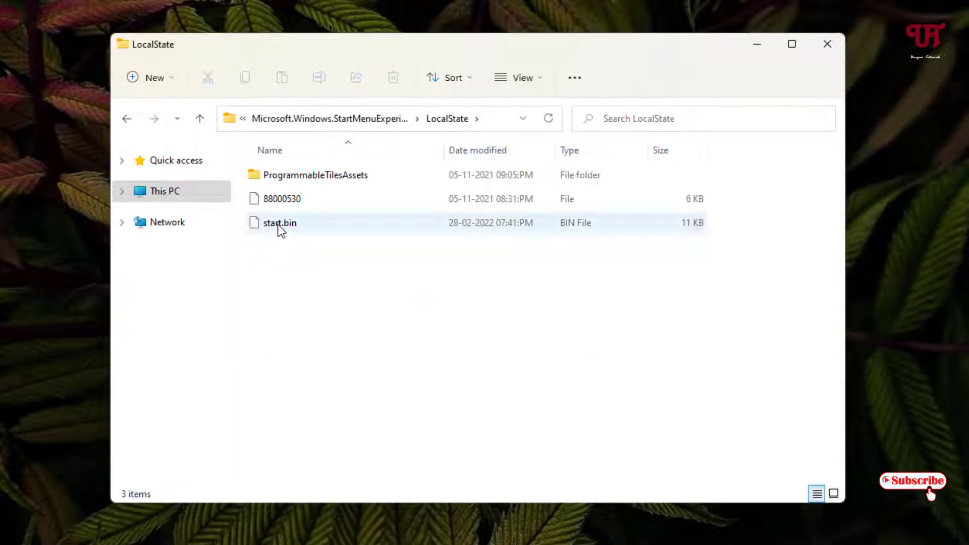
mouse_move(280, 233)
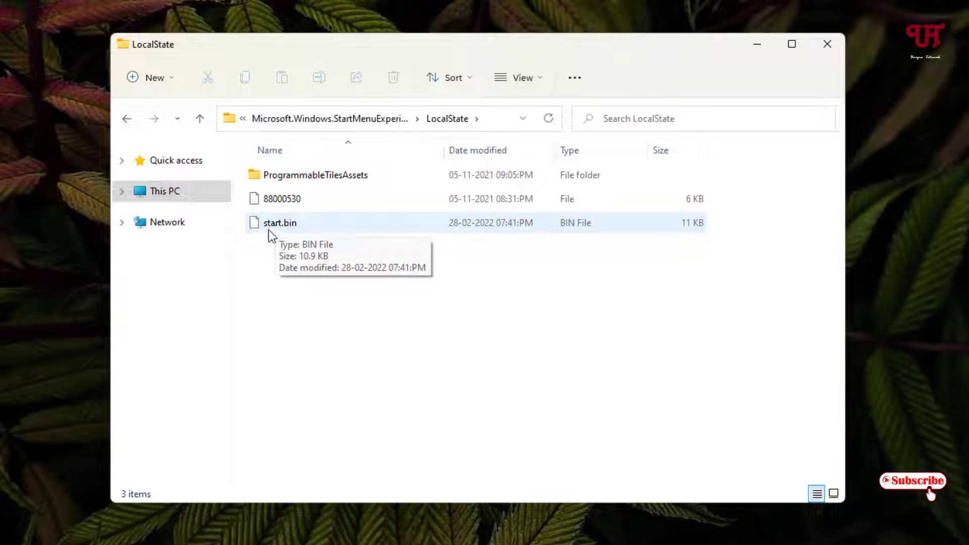
mouse_move(281, 230)
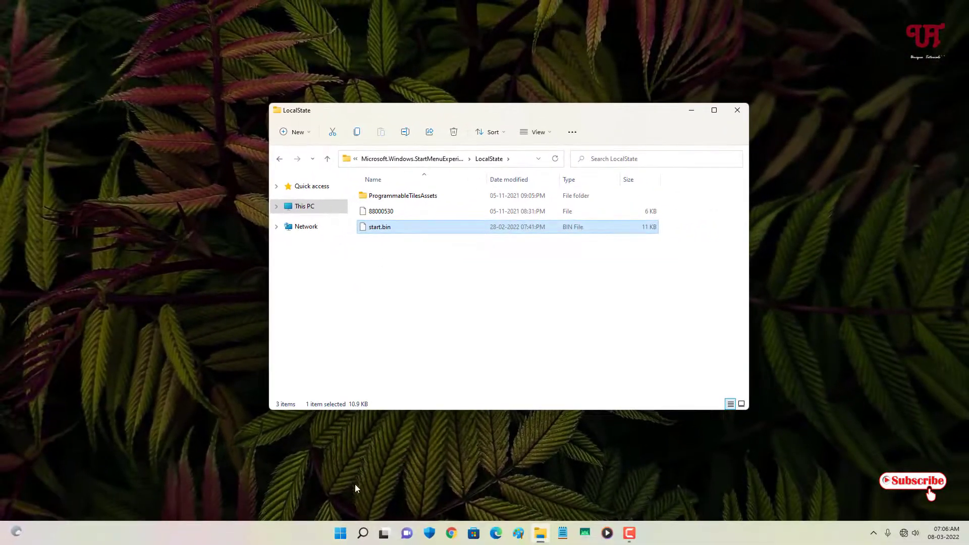
Step: Copy start.bin from LocalState onto the desktop as a backup and minimize Explorer
click(340, 533)
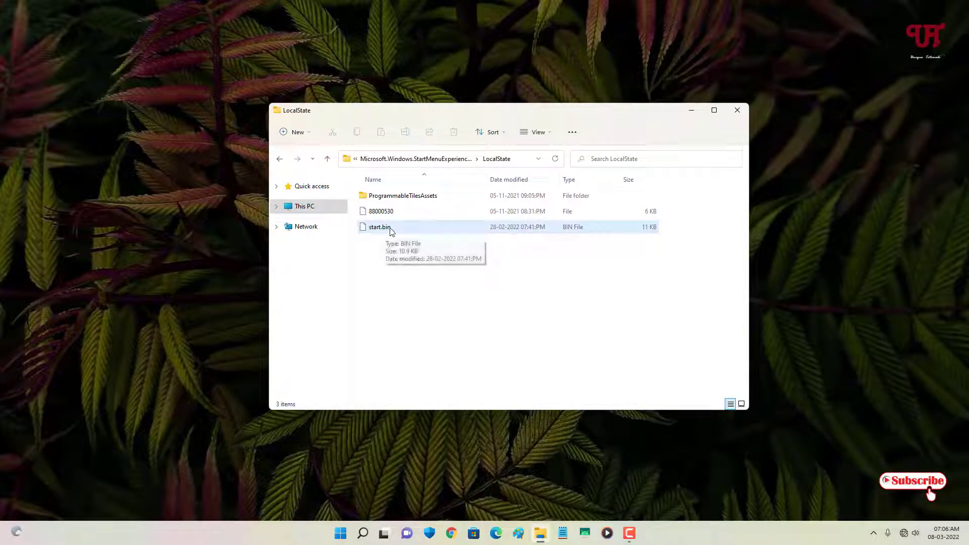
click(380, 227)
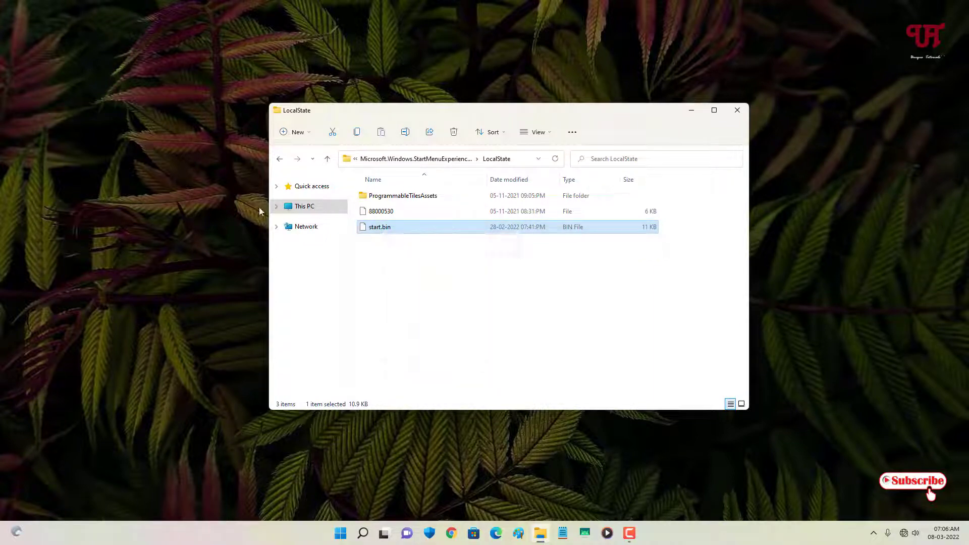
mouse_move(259, 67)
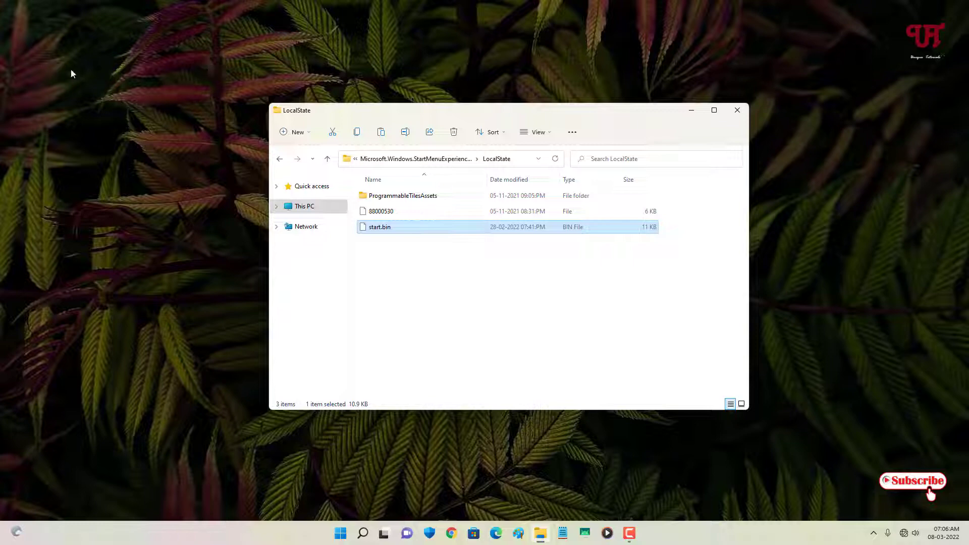
right_click(71, 74)
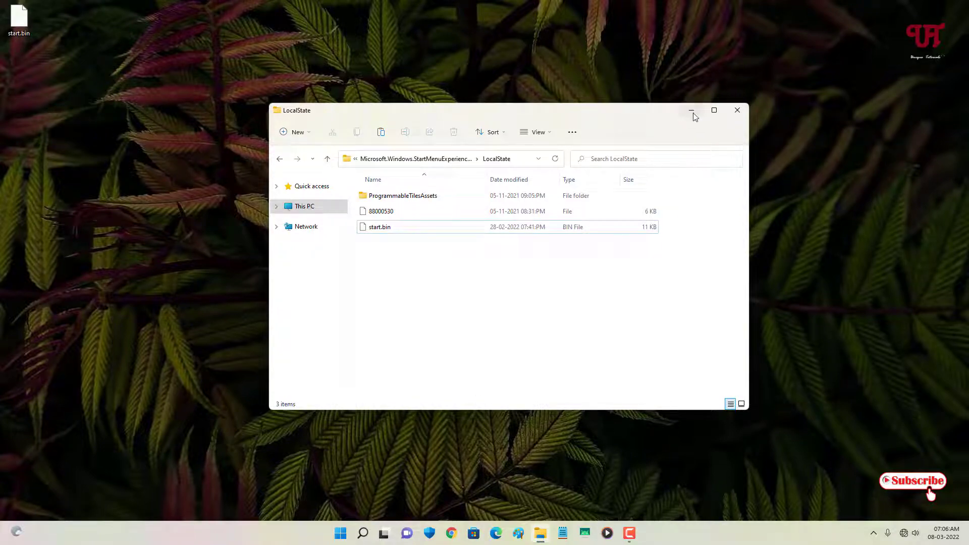
click(341, 533)
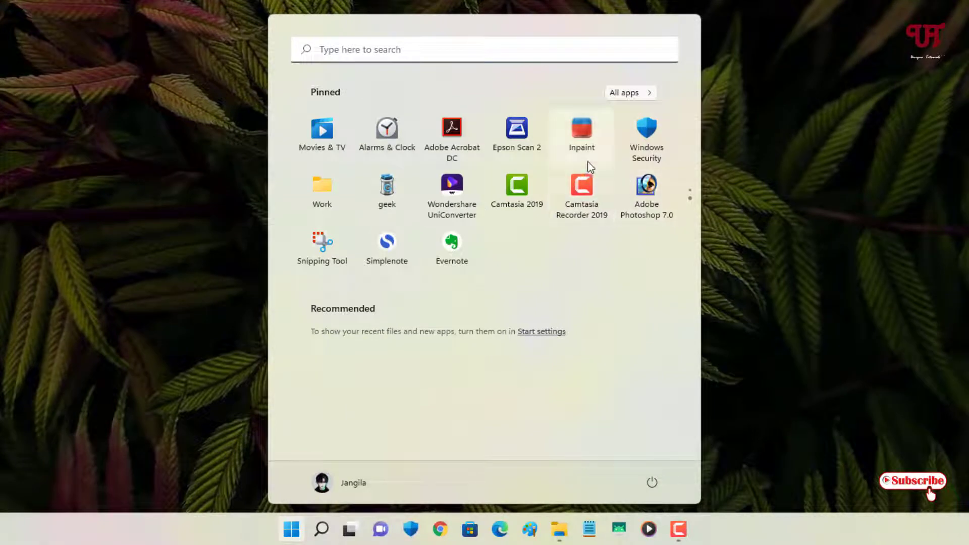
mouse_move(701, 249)
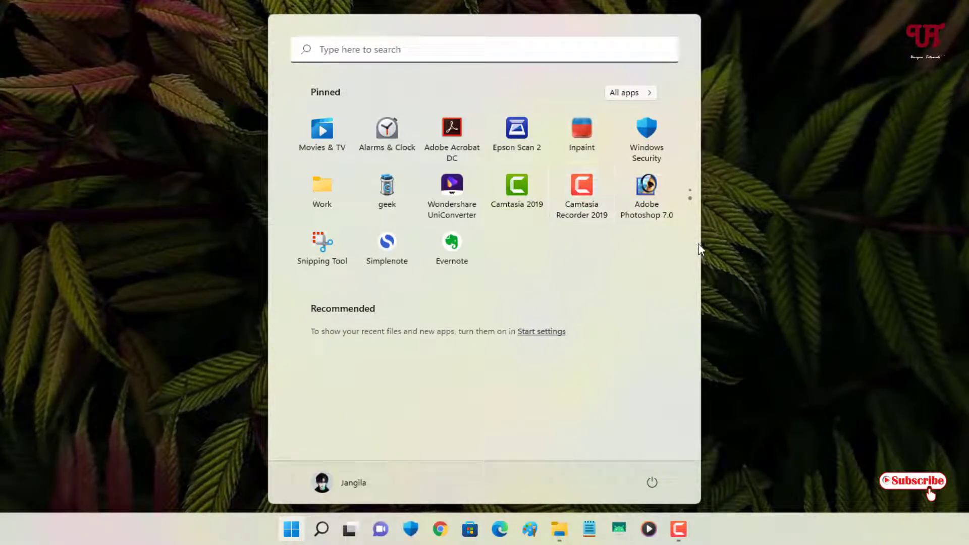
mouse_move(574, 255)
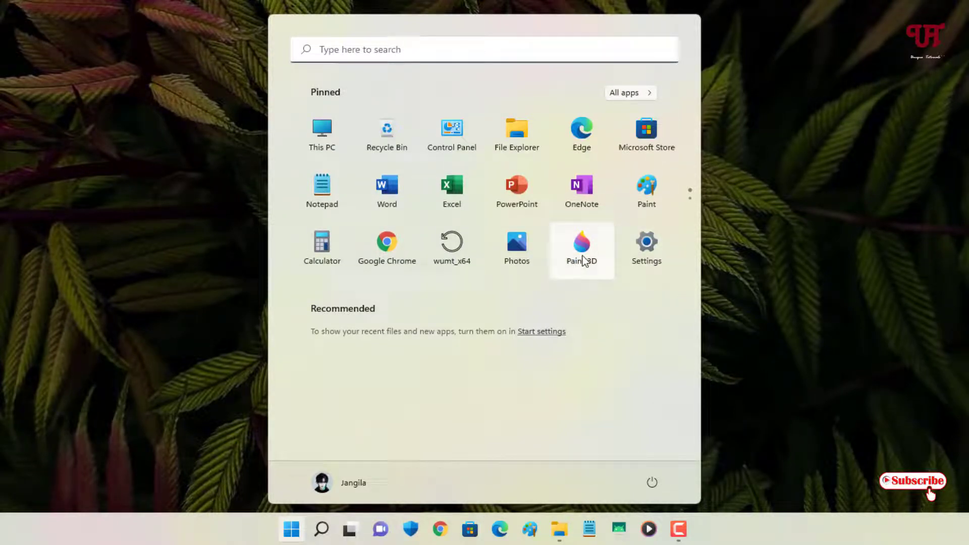
Step: Unpin Paint 3D from Start and bring up the unpin options for Photos
right_click(581, 247)
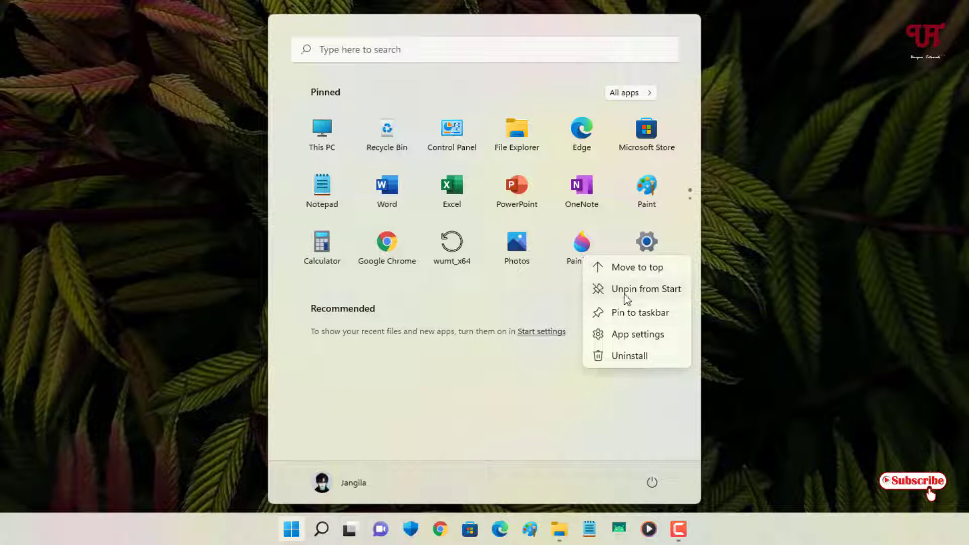
click(646, 289)
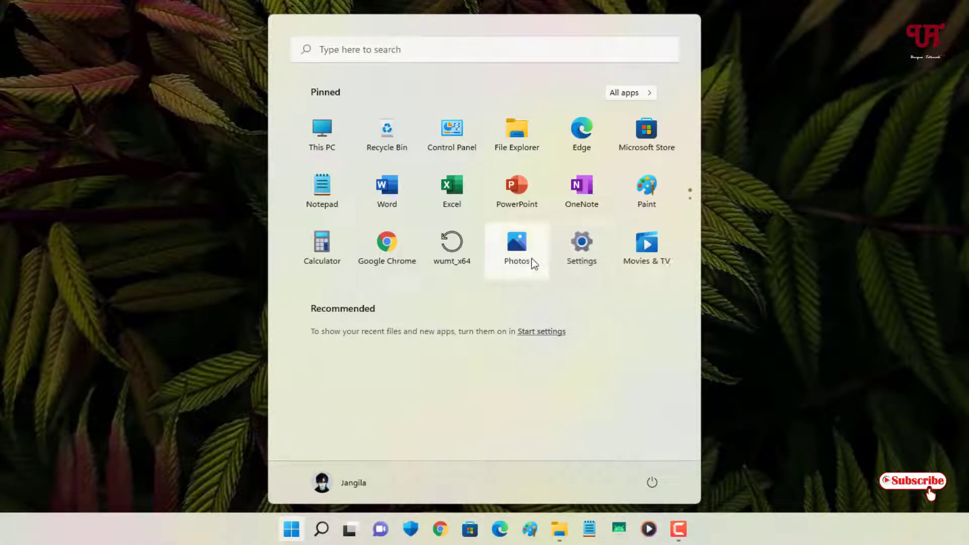
right_click(582, 247)
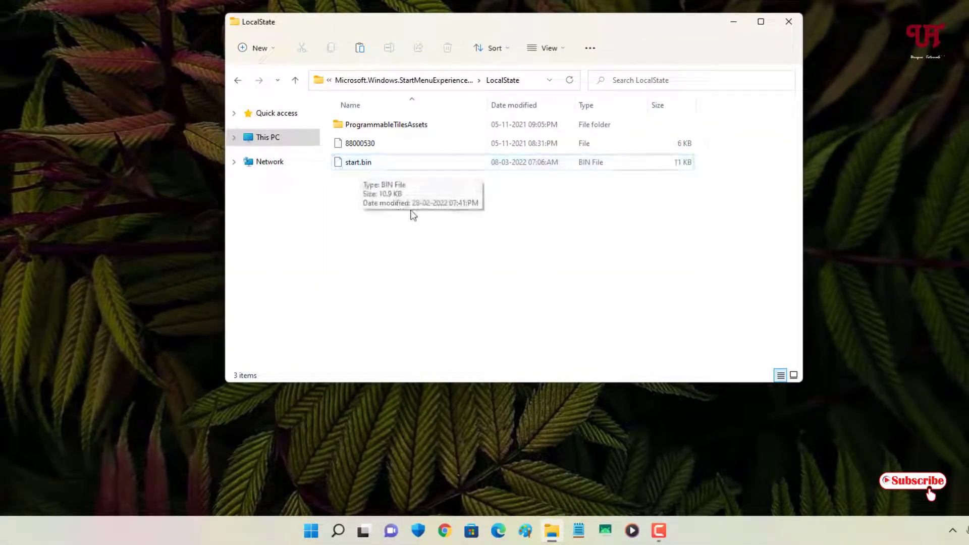
click(310, 530)
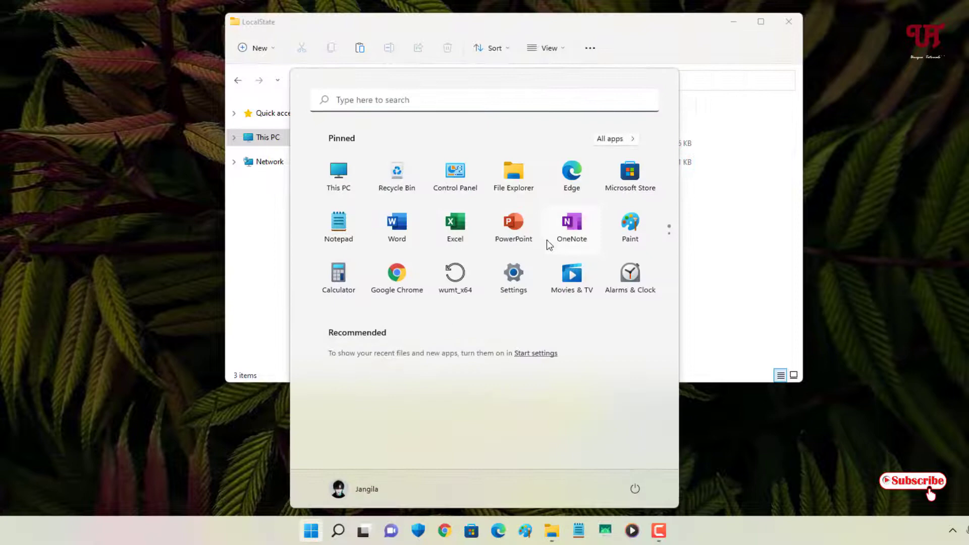
mouse_move(630, 272)
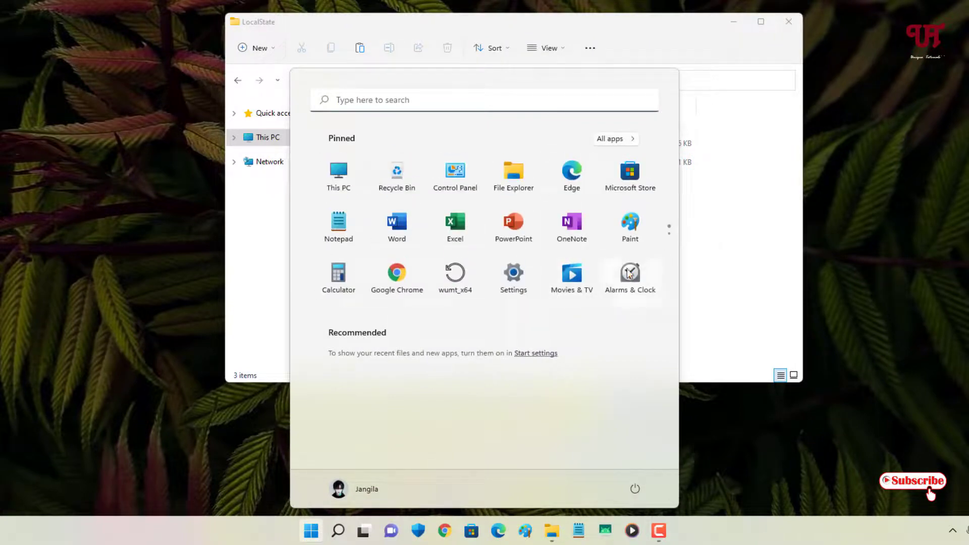
mouse_move(544, 320)
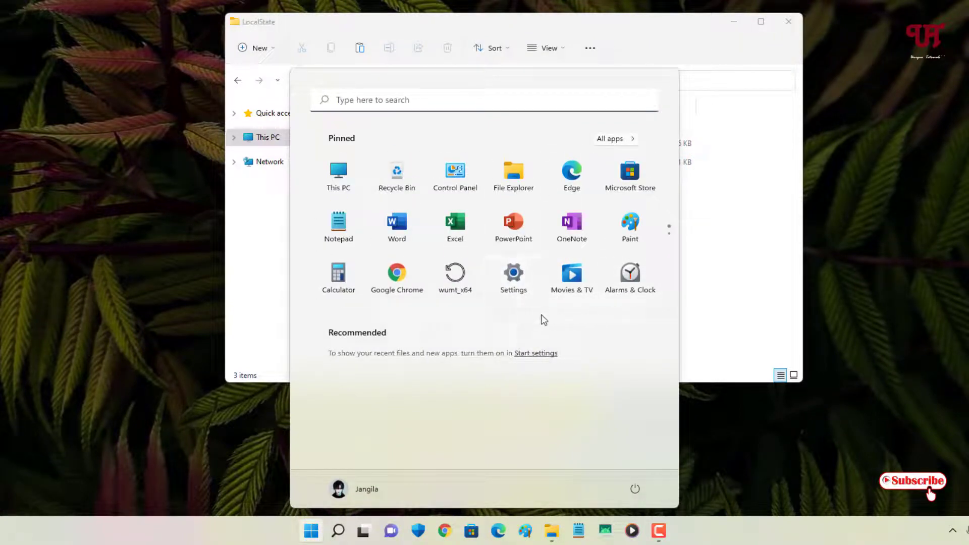
mouse_move(729, 279)
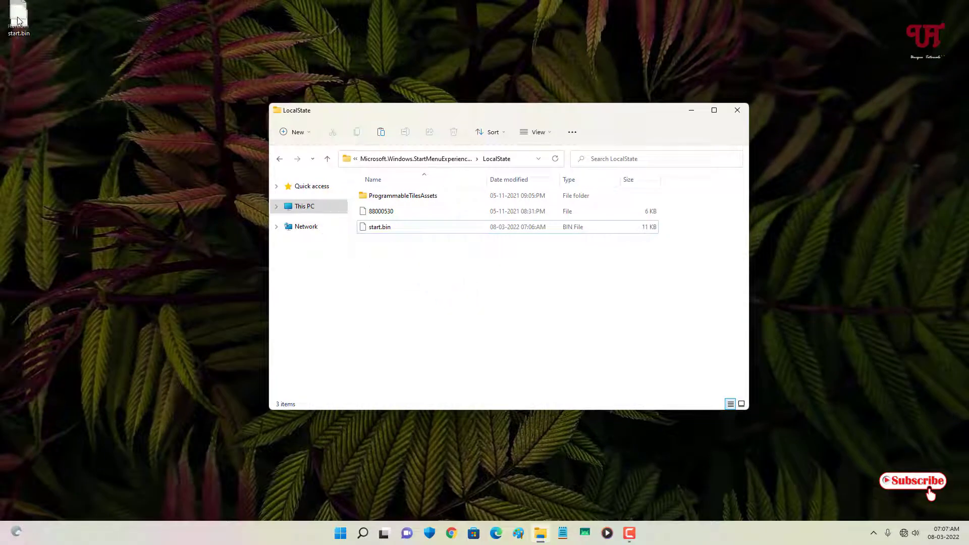
Step: Move the desktop start.bin into LocalState replacing the existing file, then check Start
right_click(18, 18)
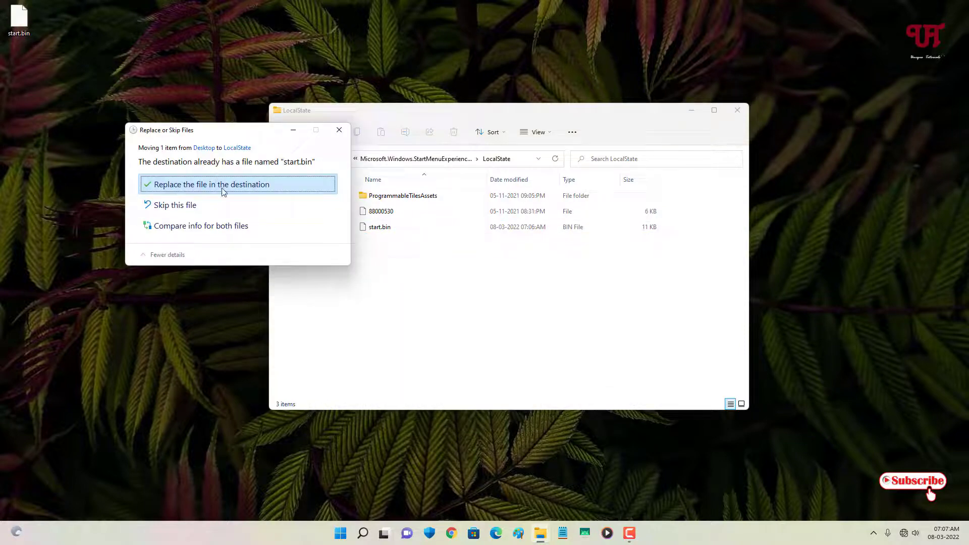
click(210, 184)
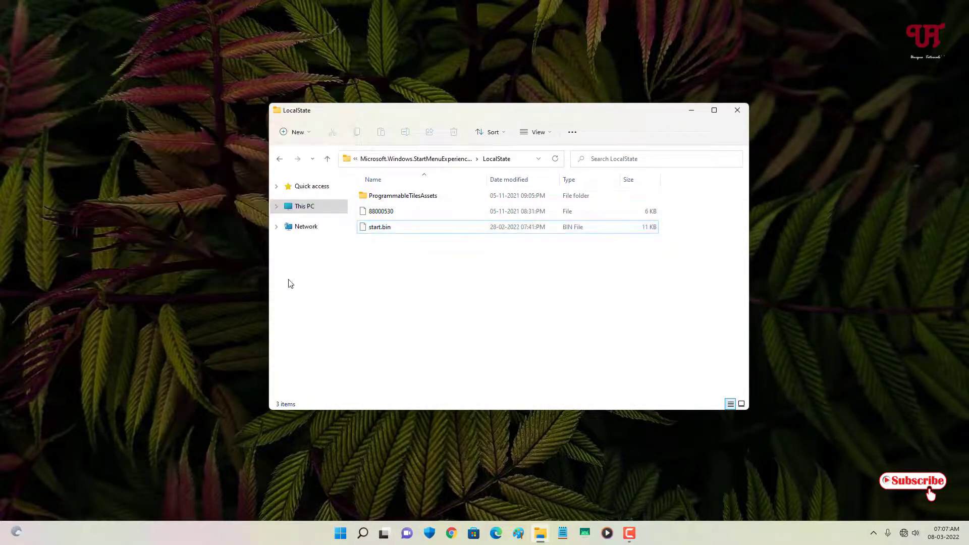
click(340, 534)
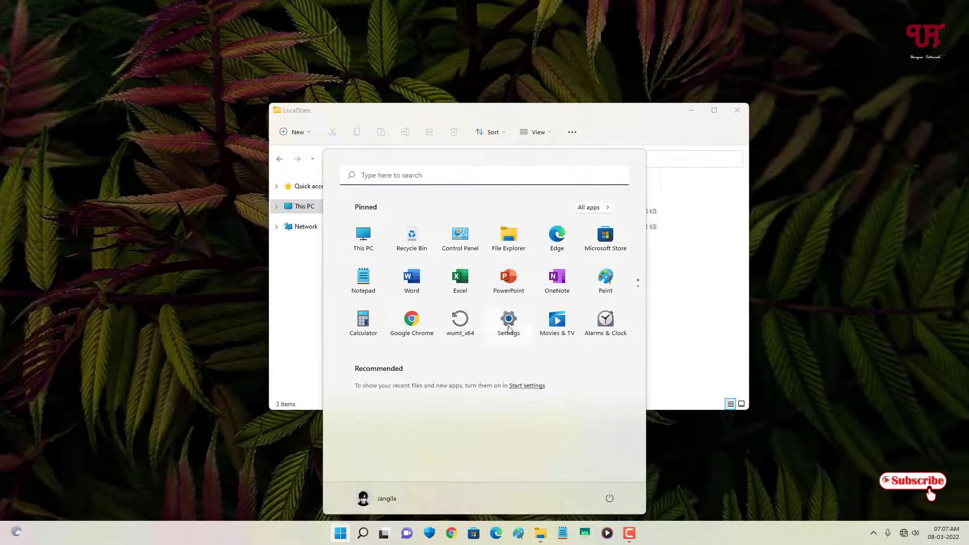
mouse_move(577, 327)
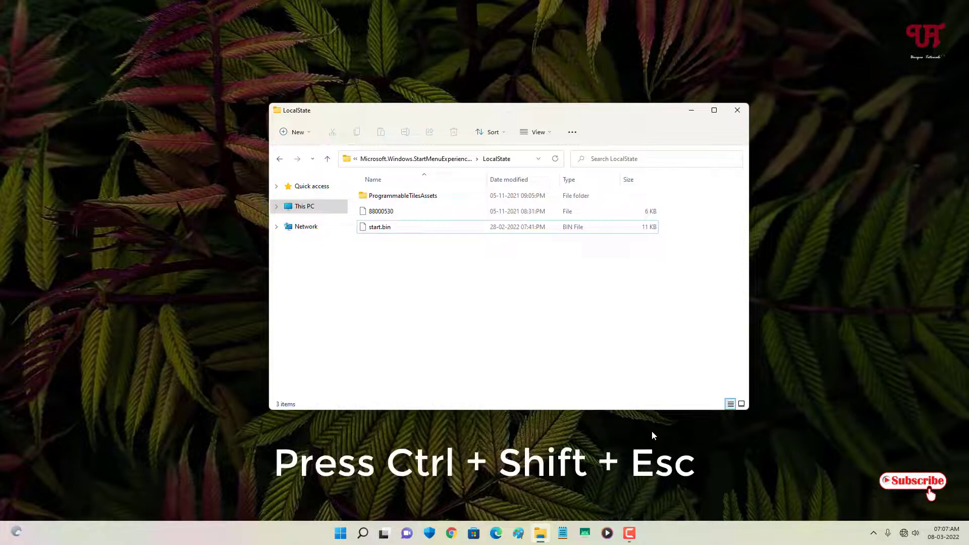
Step: Restart the Windows Explorer process via Task Manager and close Task Manager
key(Ctrl+Shift+Esc)
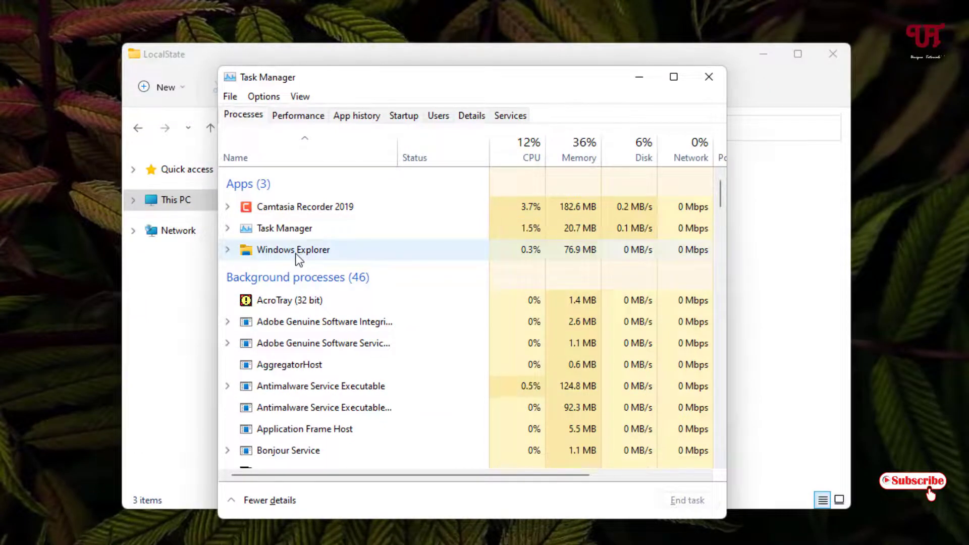
click(293, 249)
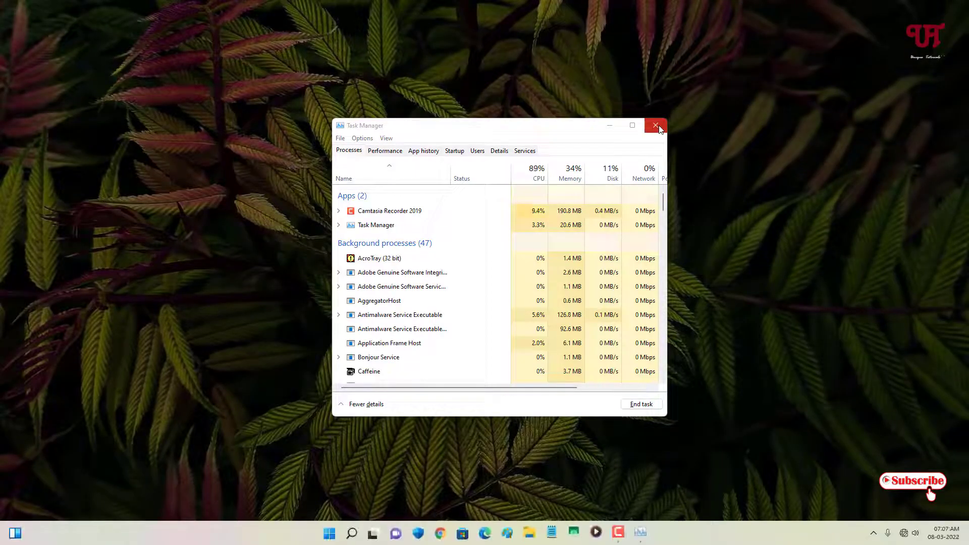
click(657, 125)
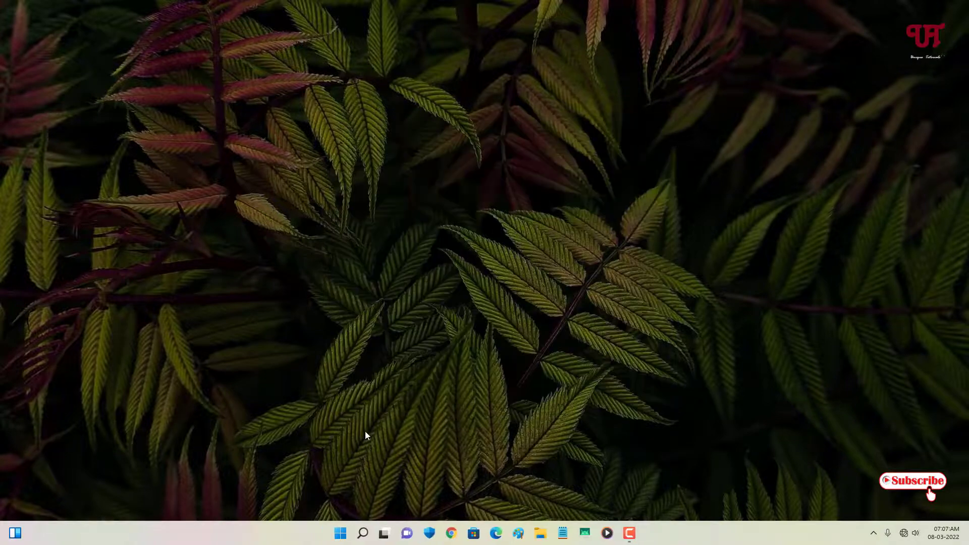
click(340, 533)
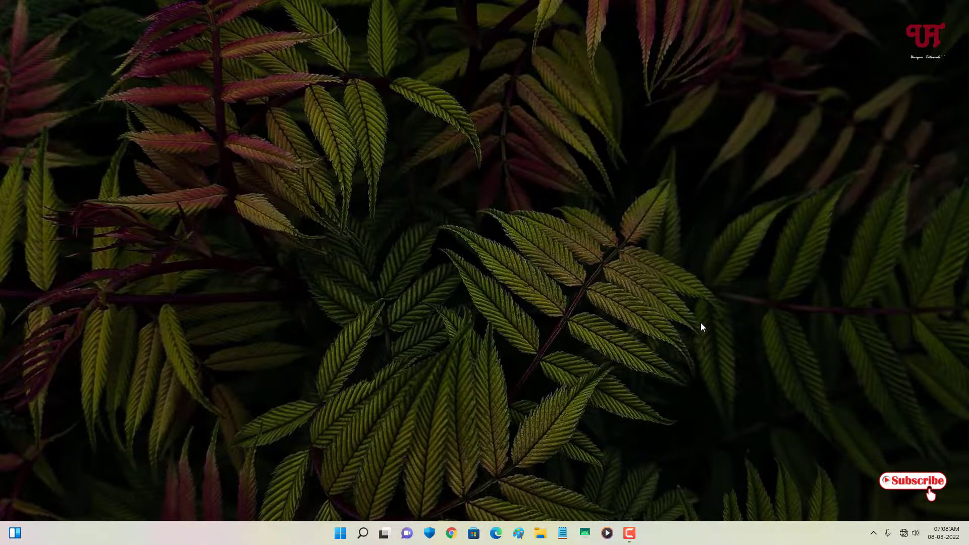
mouse_move(655, 303)
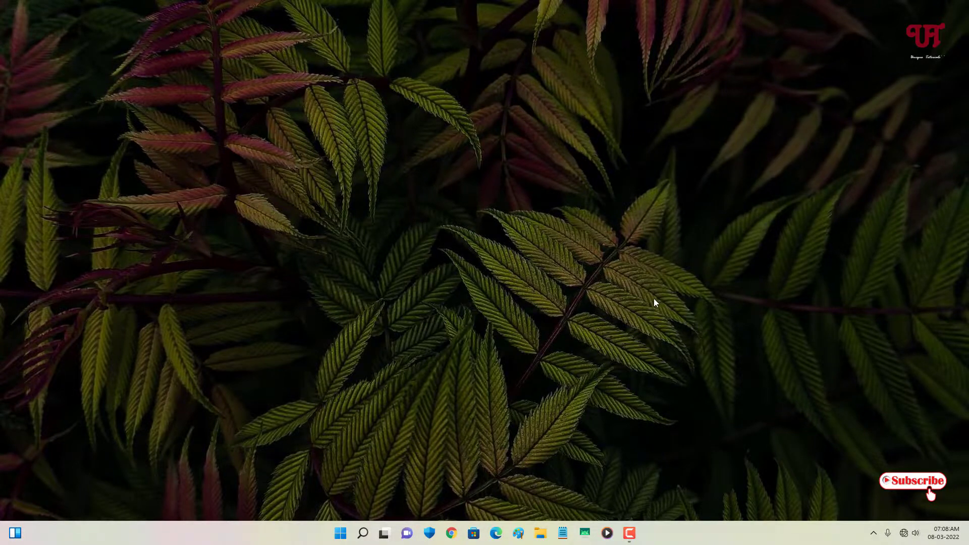
mouse_move(643, 413)
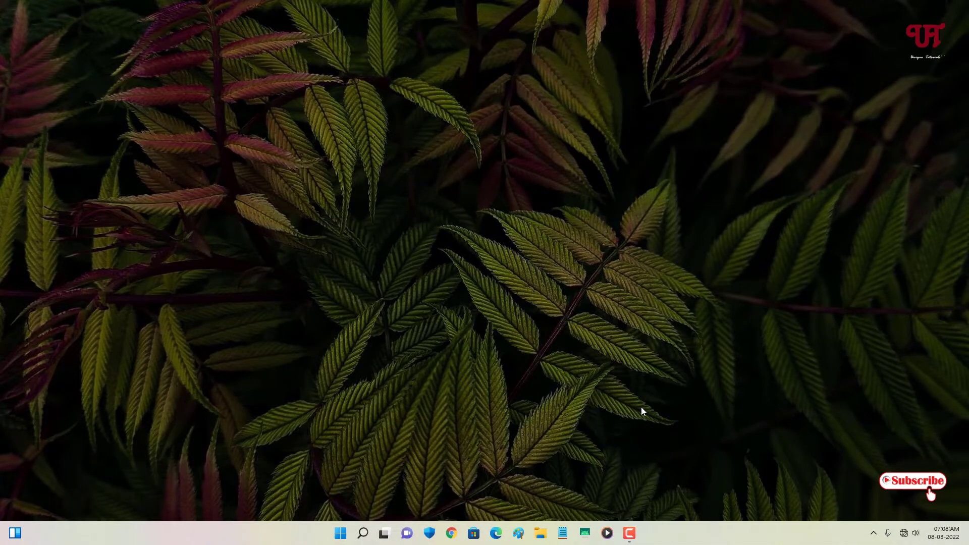